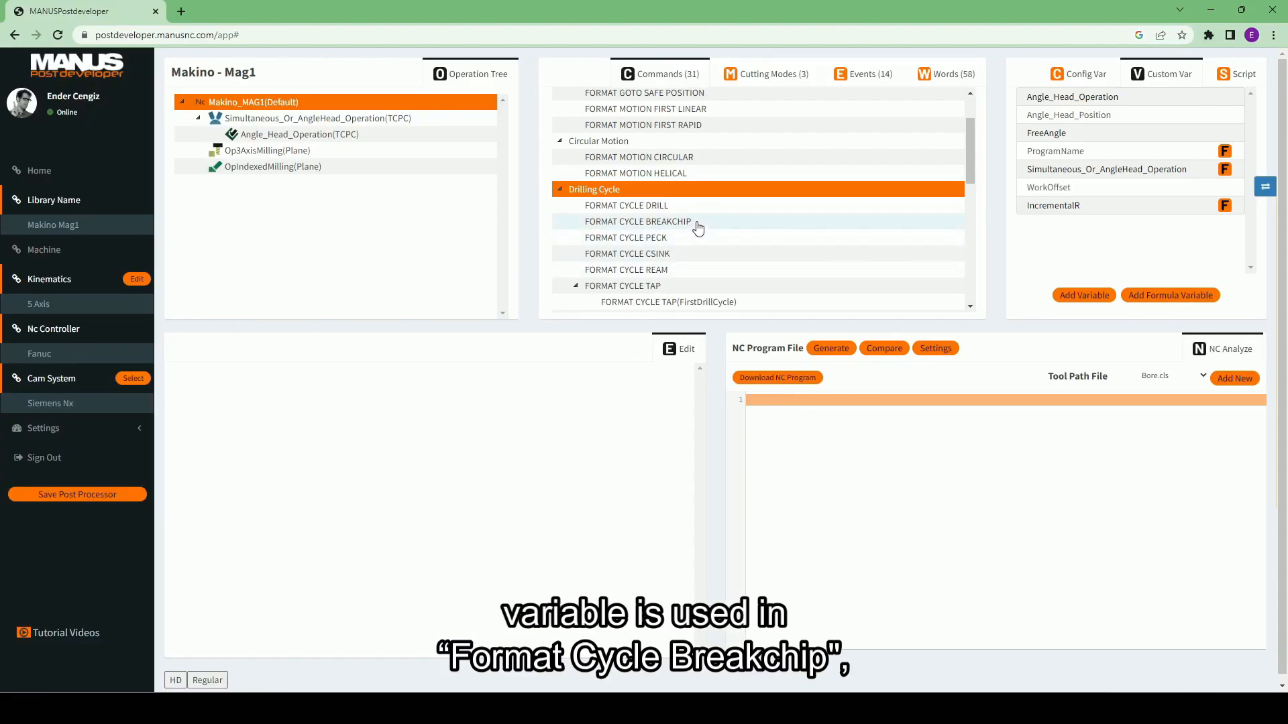
Show the FORMAT CYCLE BREAKCHIP word line, then the FORMAT CYCLE PECK command for editing
click(638, 221)
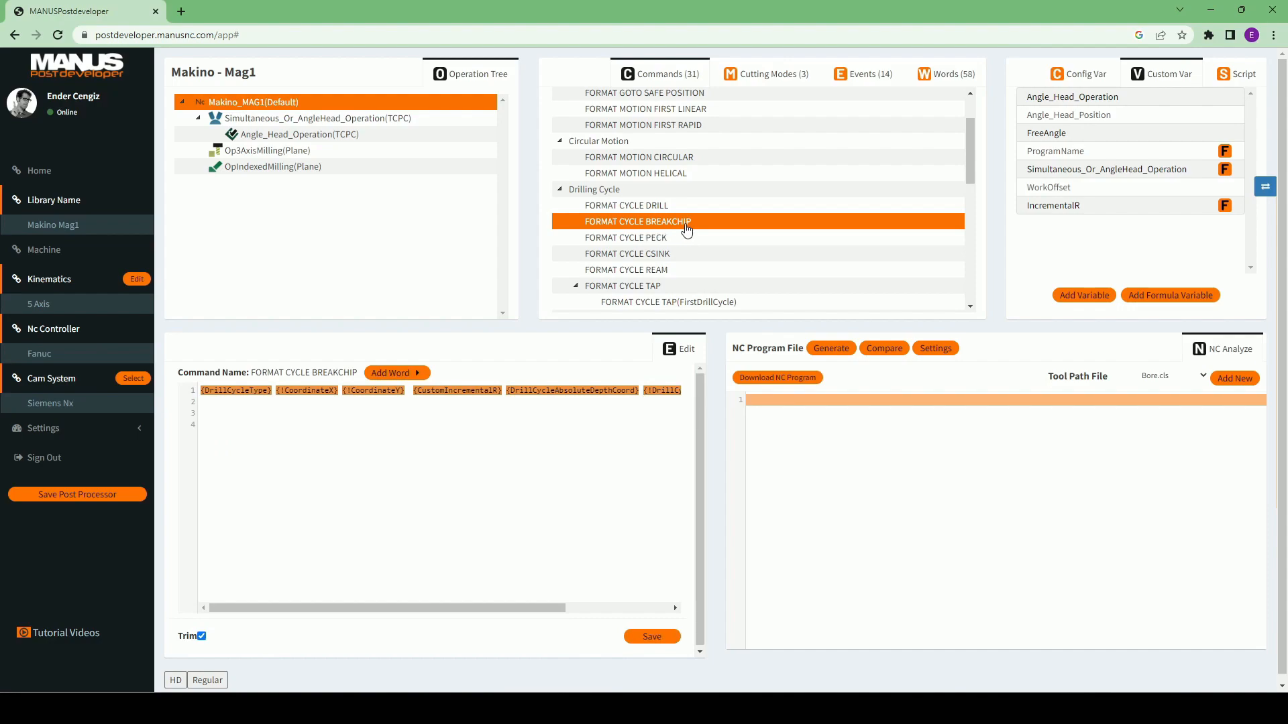
click(625, 237)
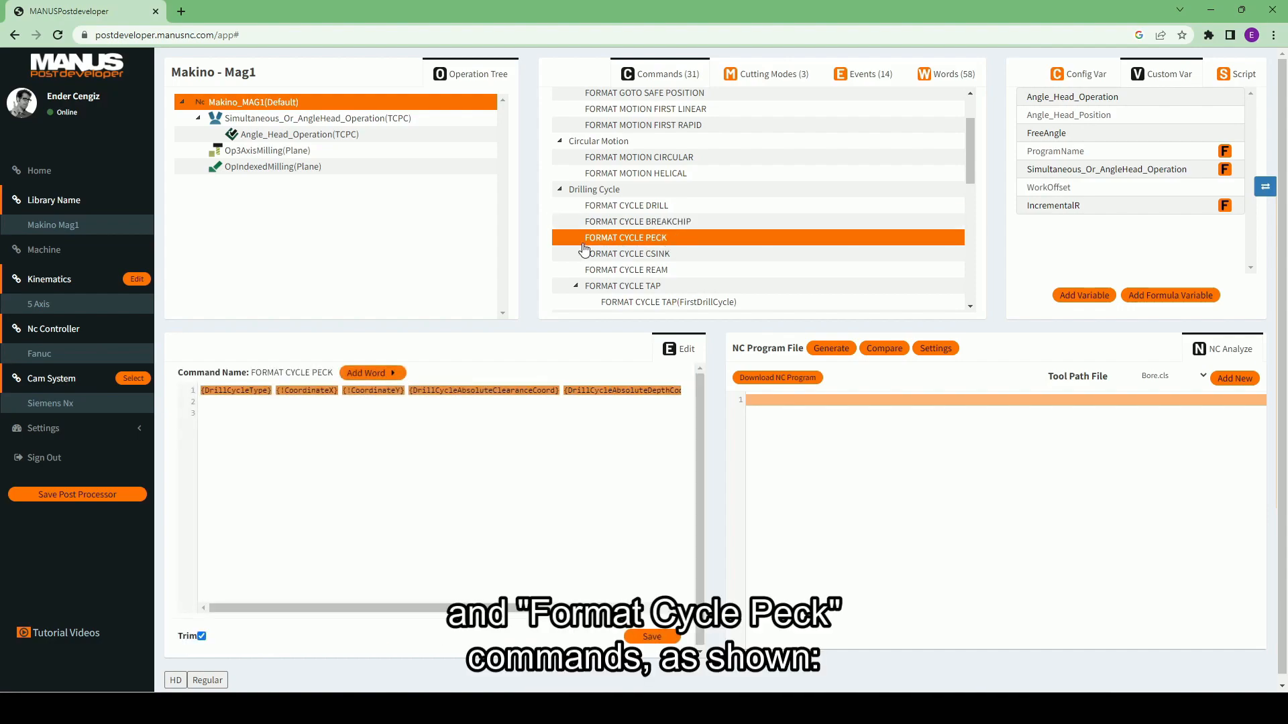